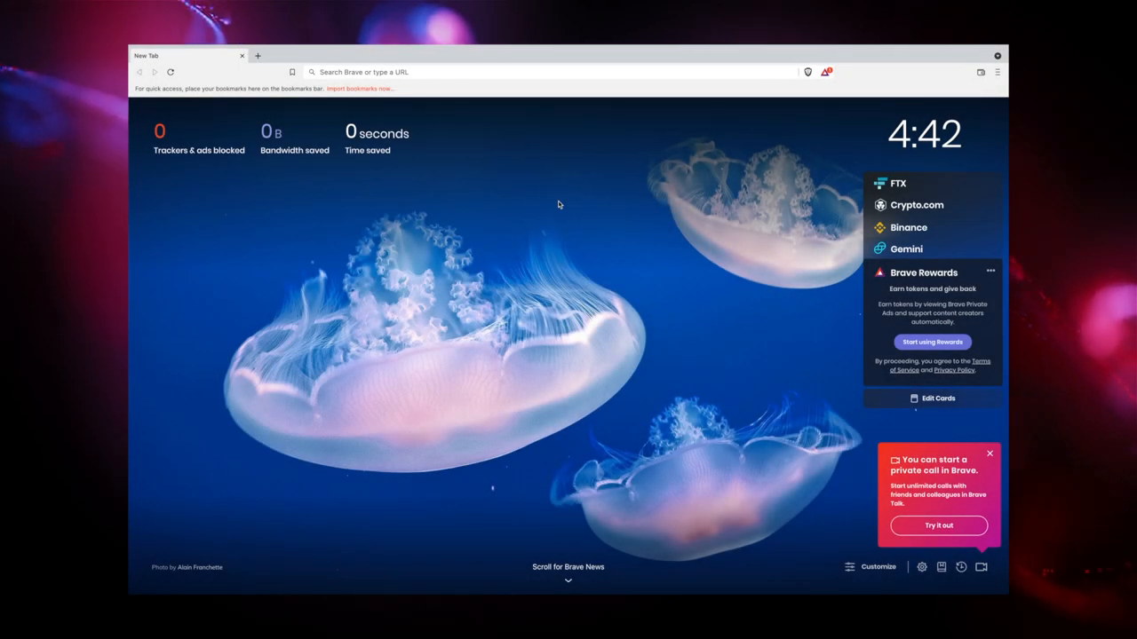
pyautogui.moveTo(952, 98)
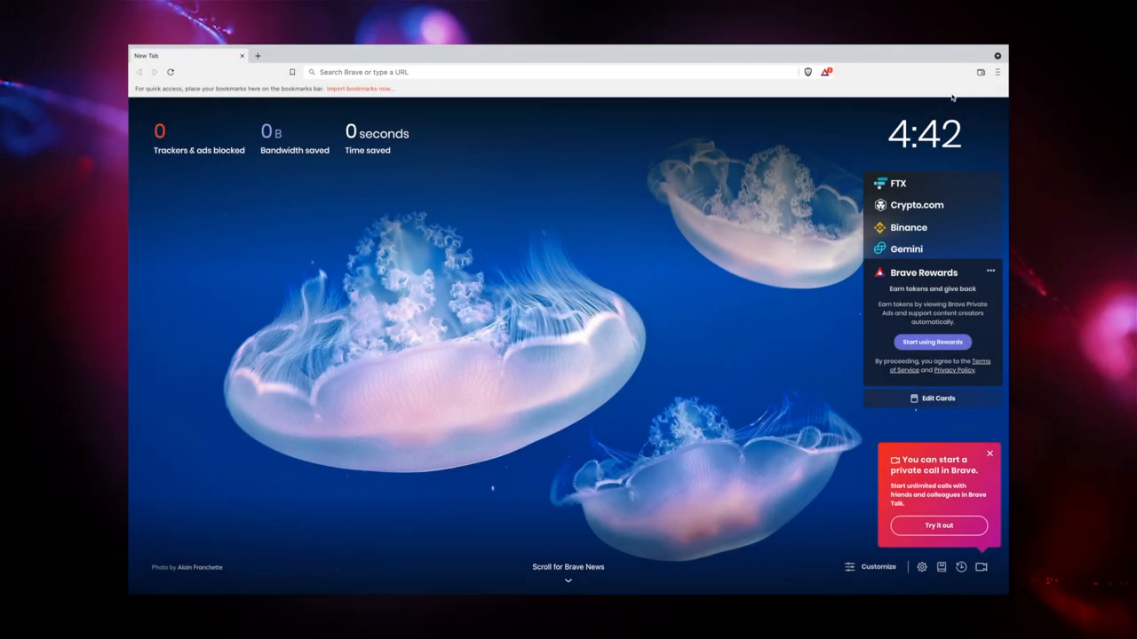
pyautogui.moveTo(986, 67)
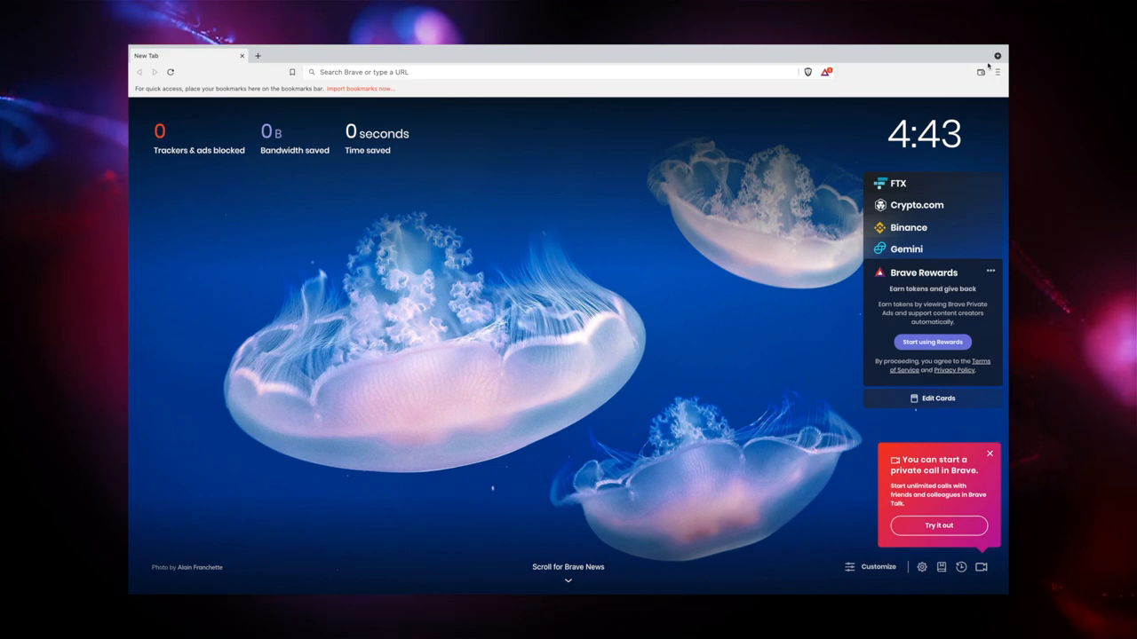
# Open the Brave Wallet onboarding page from the toolbar Wallet icon.
pyautogui.click(980, 72)
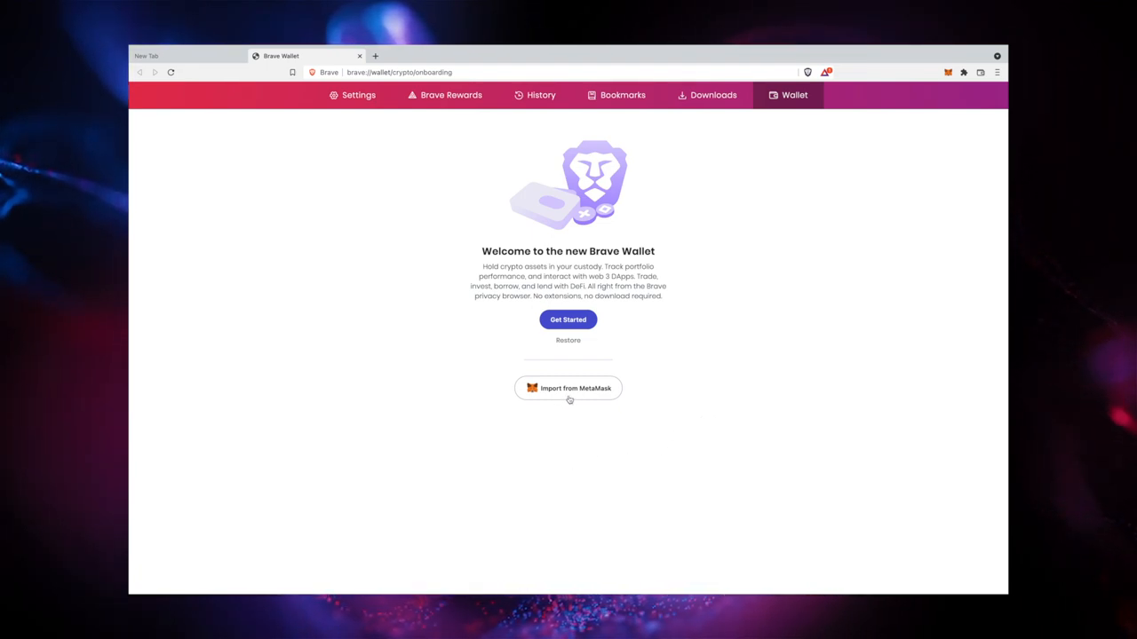
pyautogui.click(568, 388)
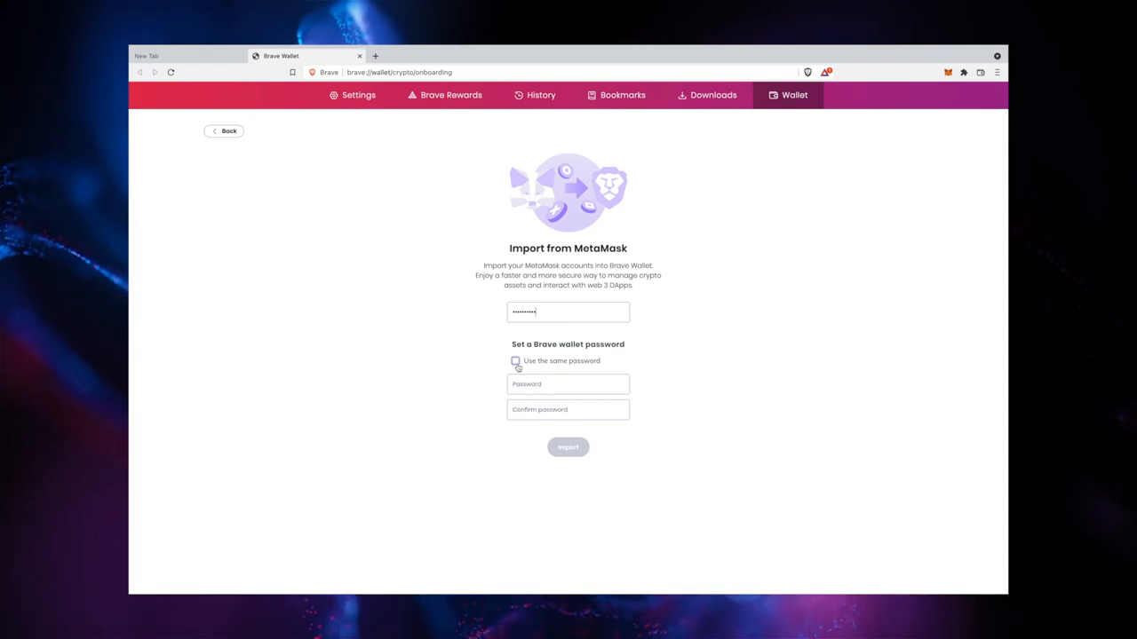
pyautogui.click(224, 130)
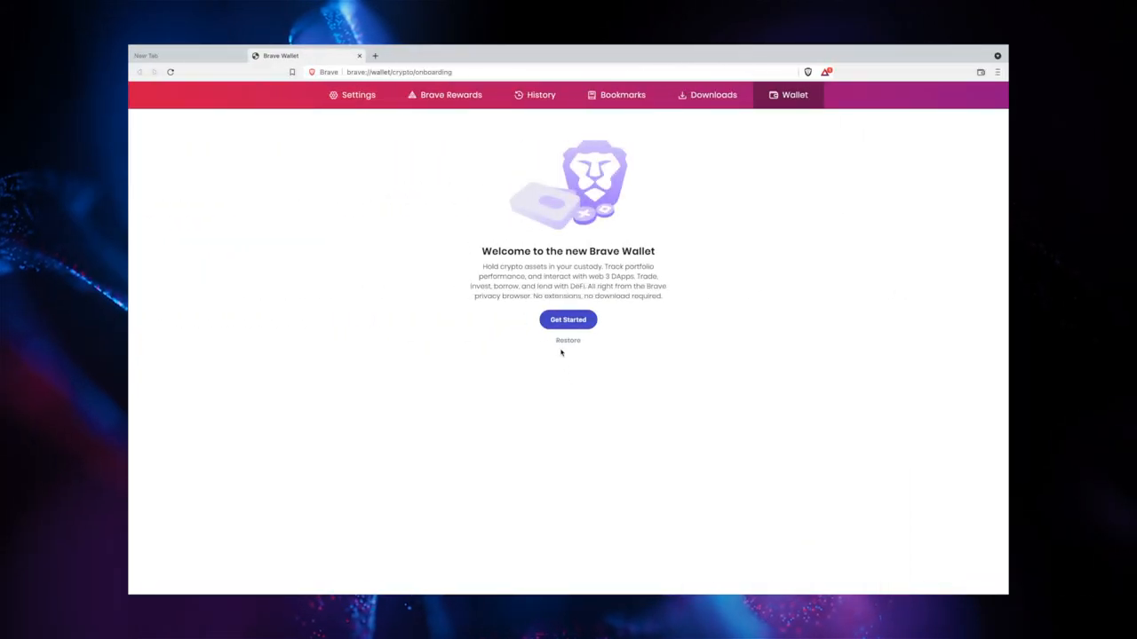
pyautogui.click(567, 341)
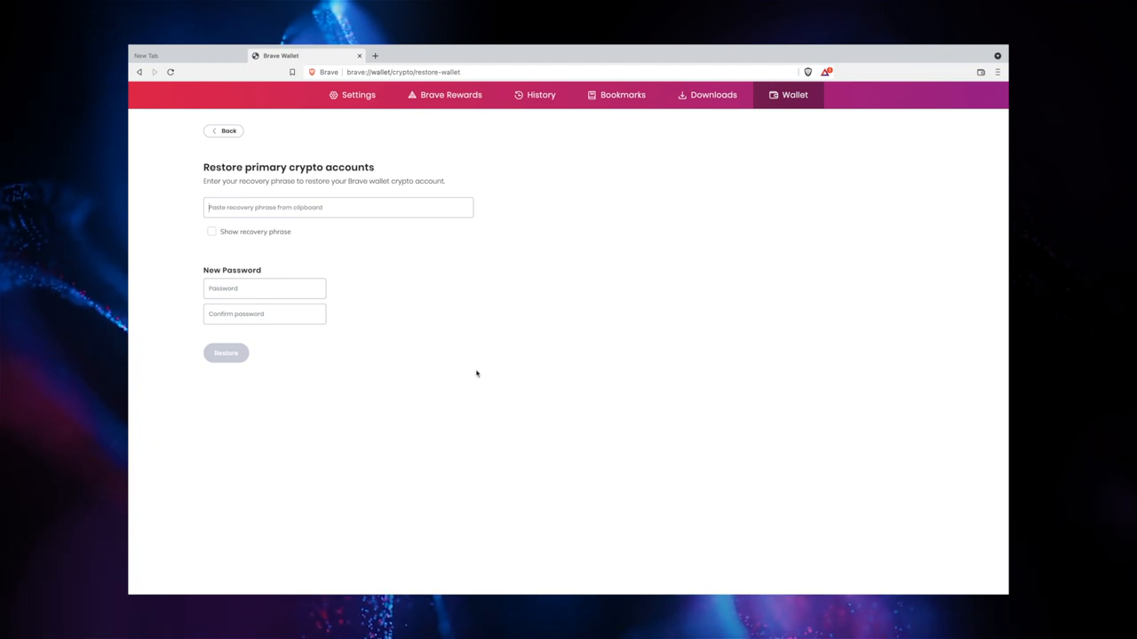
pyautogui.doubleClick(219, 167)
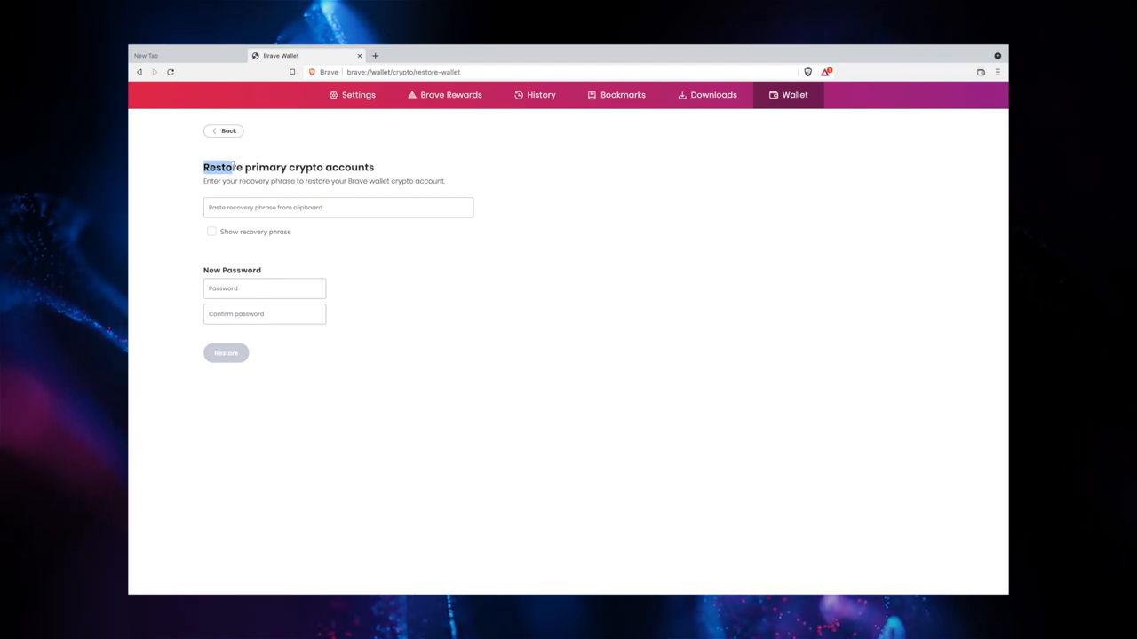
pyautogui.moveTo(203, 167); pyautogui.dragTo(374, 167)
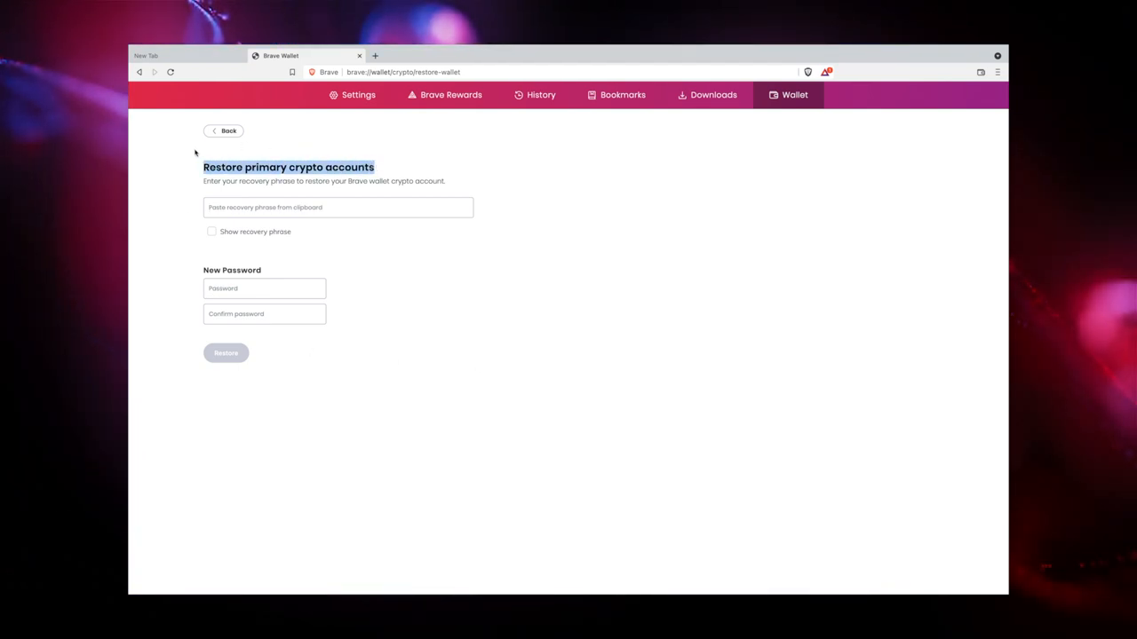
pyautogui.click(223, 130)
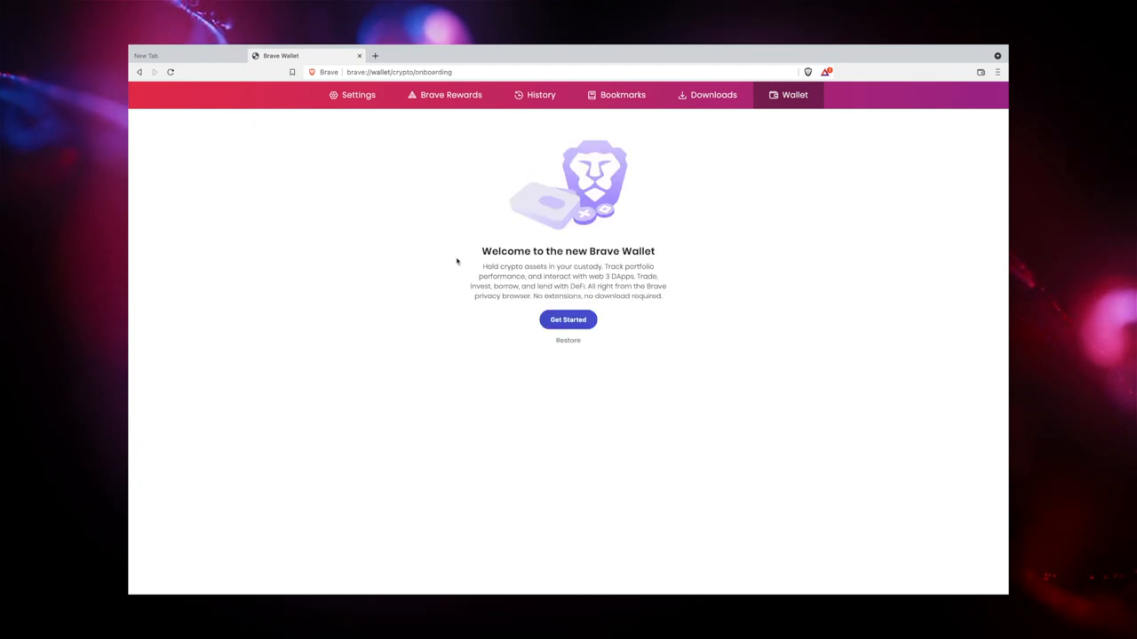
# Start a new wallet and submit a matching password to reach the backup page.
pyautogui.click(567, 320)
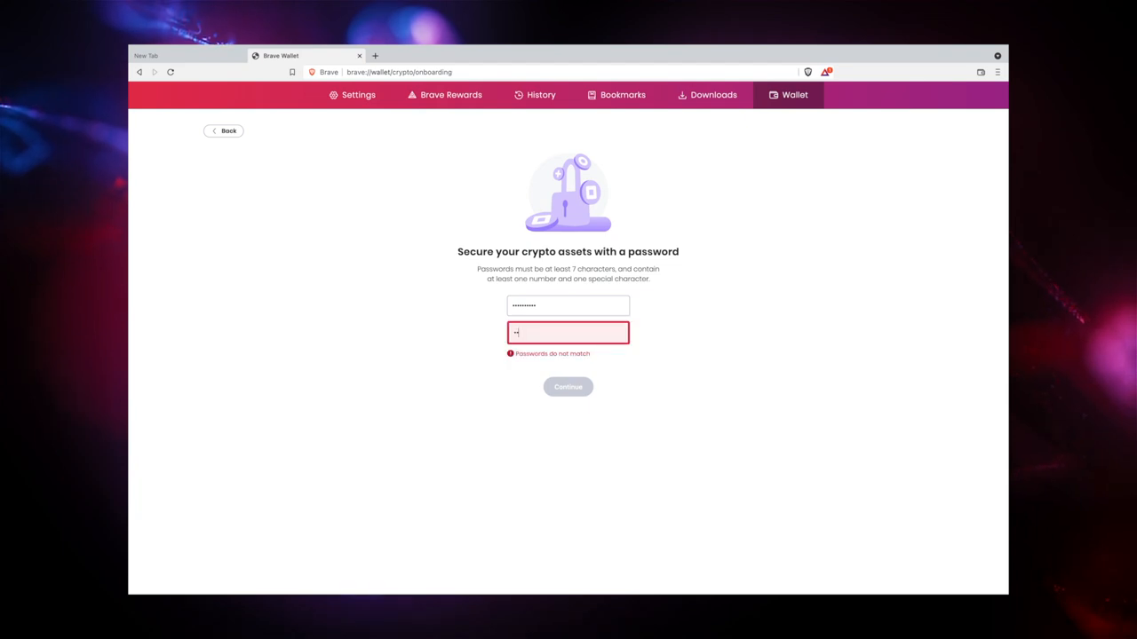
pyautogui.click(567, 386)
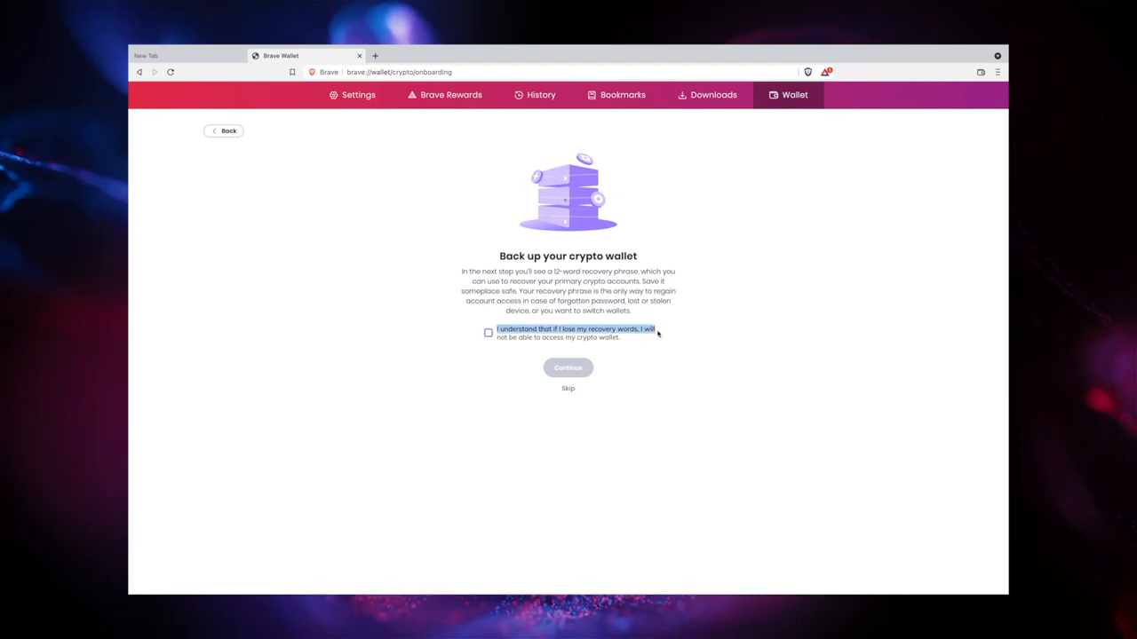
# Acknowledge the recovery-phrase warnings, confirm the backup, and verify the phrase words.
pyautogui.click(488, 333)
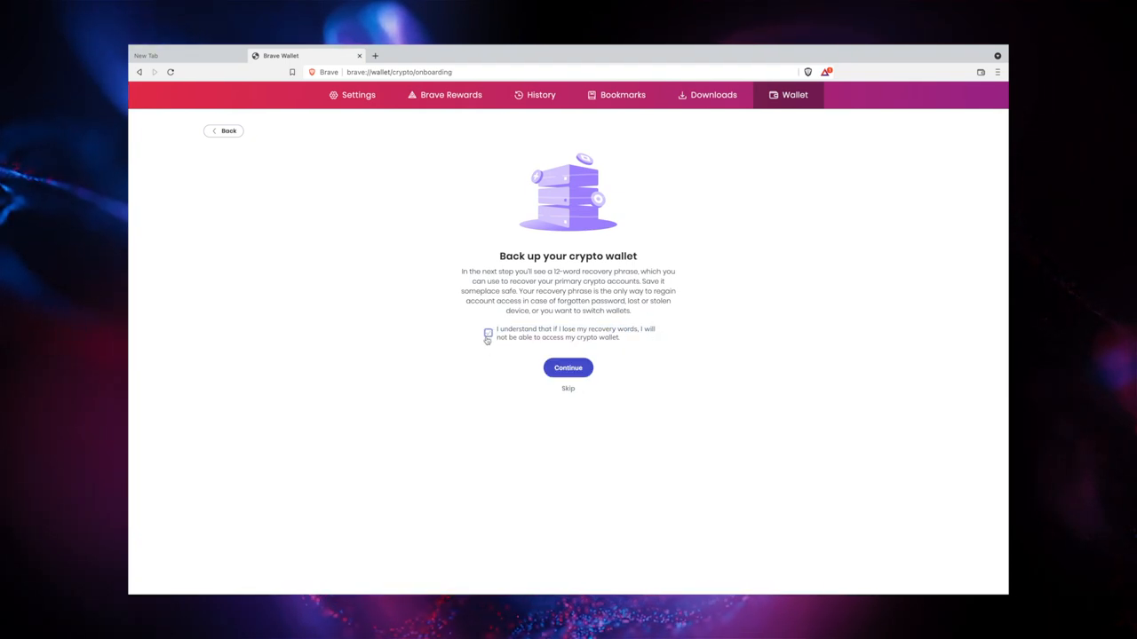
pyautogui.click(568, 368)
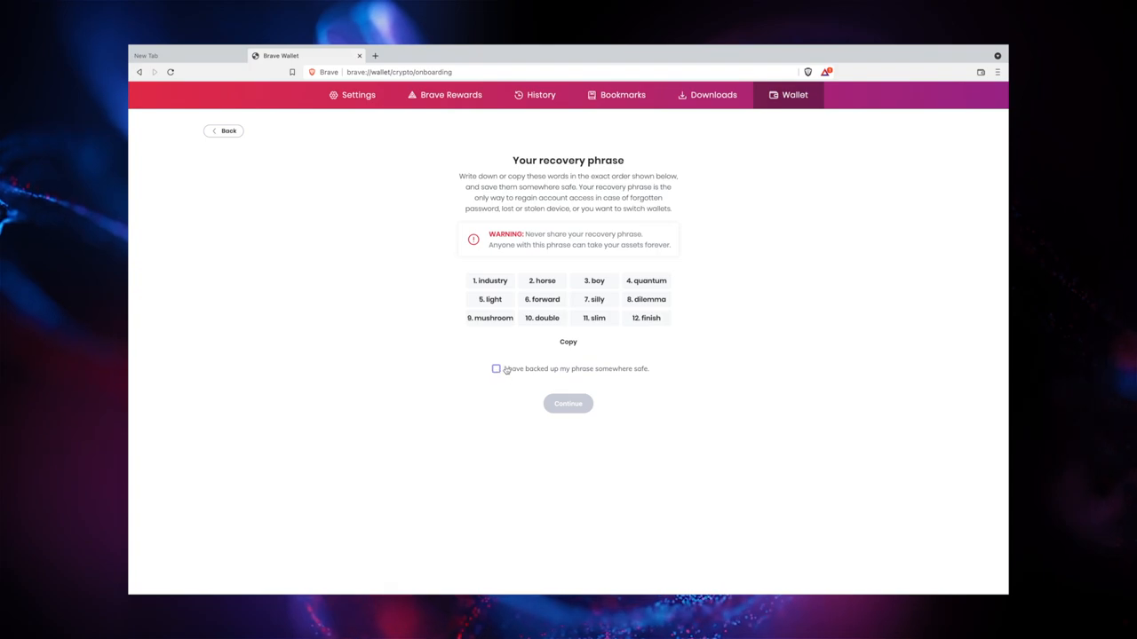
pyautogui.click(496, 369)
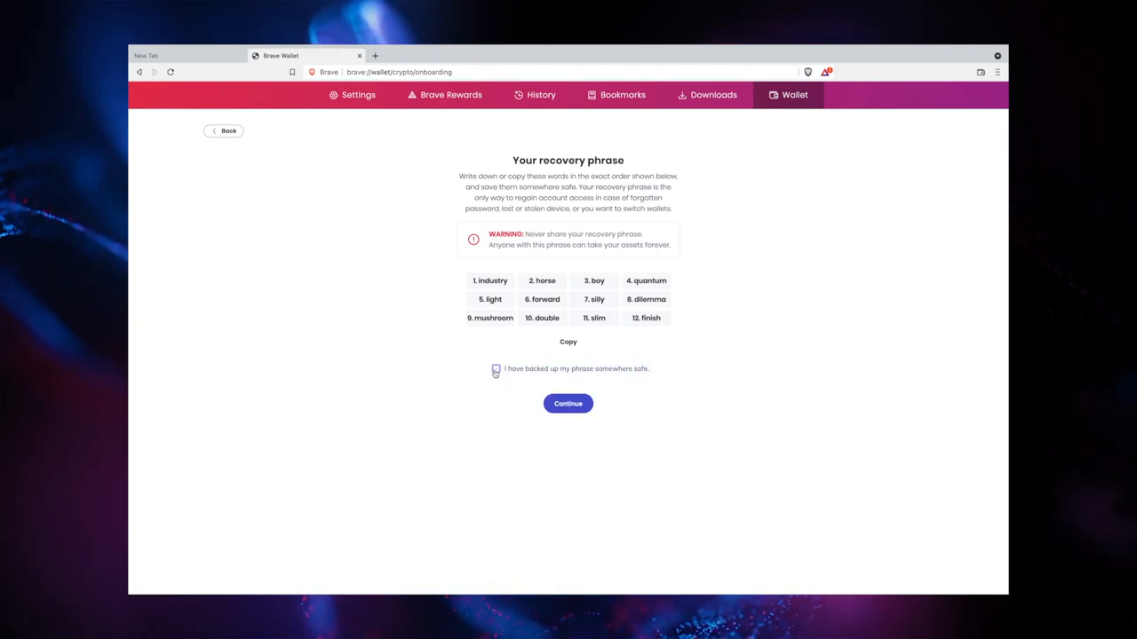
pyautogui.click(567, 403)
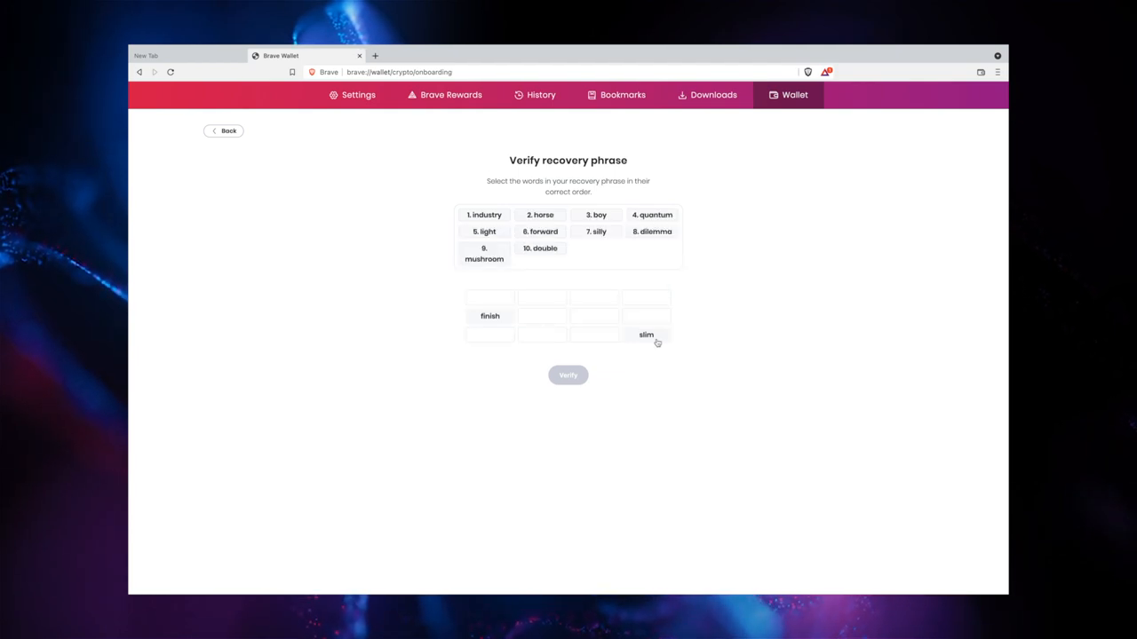
pyautogui.click(567, 374)
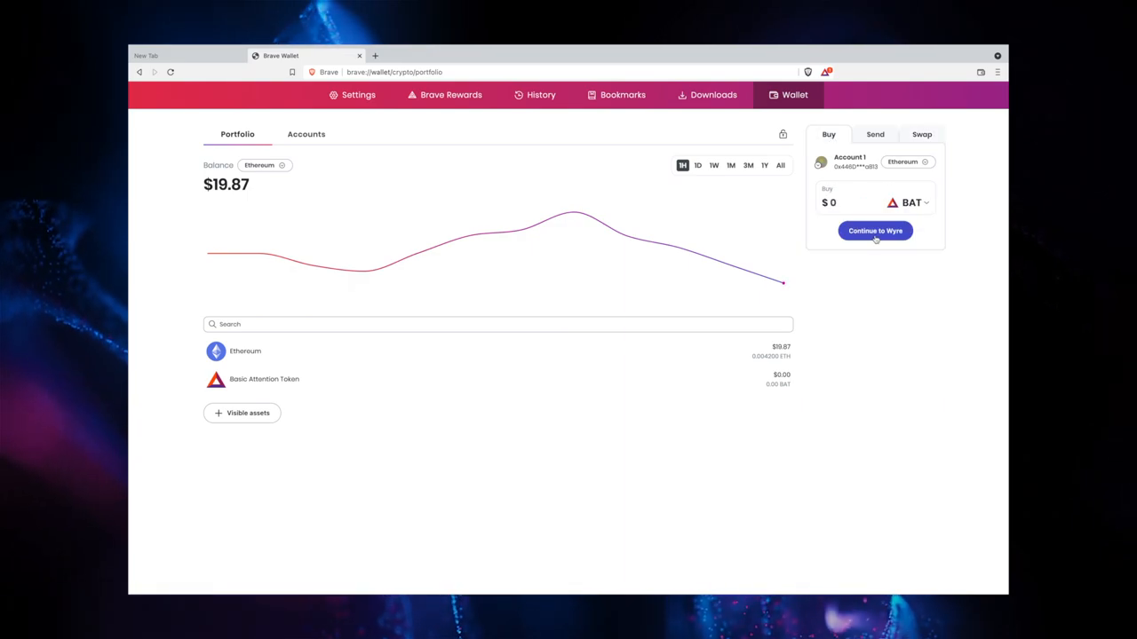
# Preview an ETH-to-BAT swap in the Swap panel and refresh its market price.
pyautogui.click(875, 231)
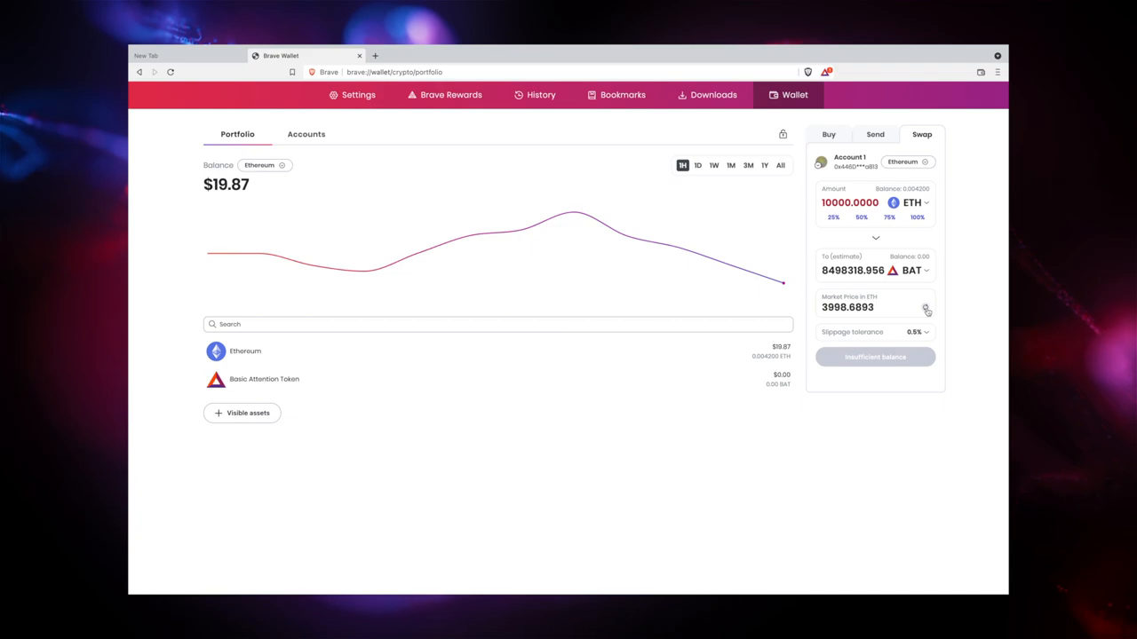
pyautogui.click(915, 332)
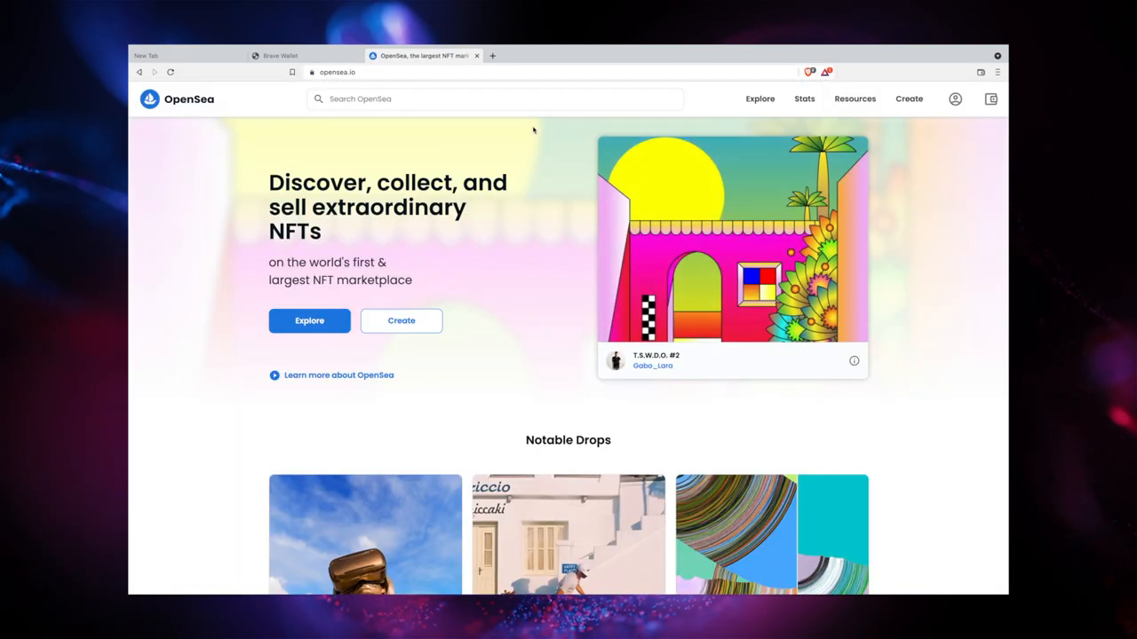
# Start OpenSea's Brave Wallet connection and continue with Account 1 to permissions.
pyautogui.click(990, 99)
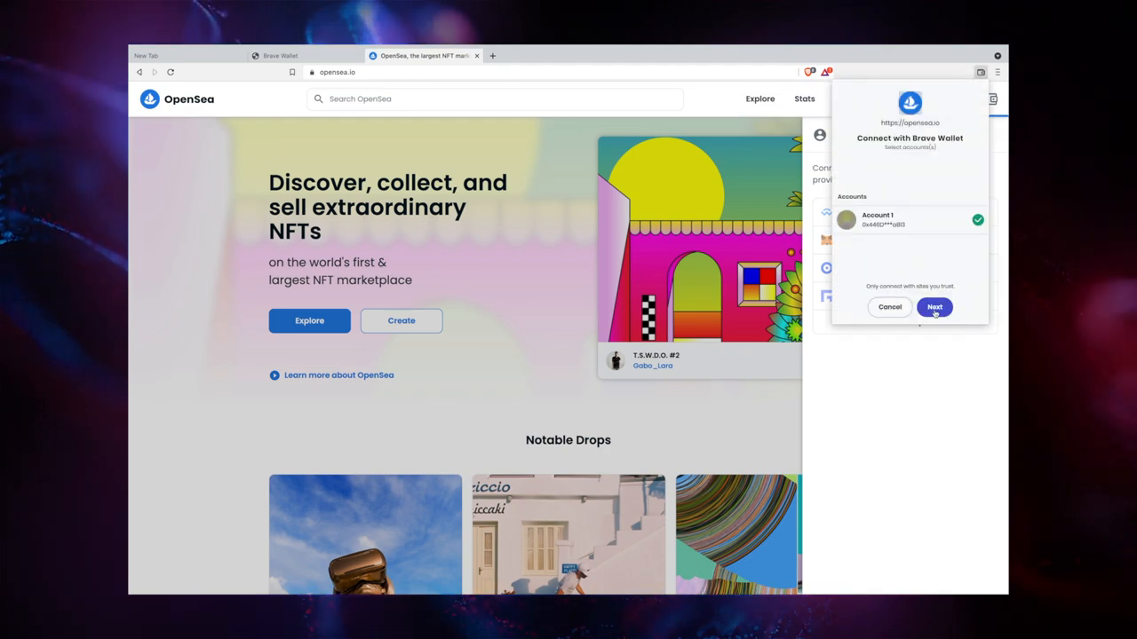
pyautogui.click(934, 308)
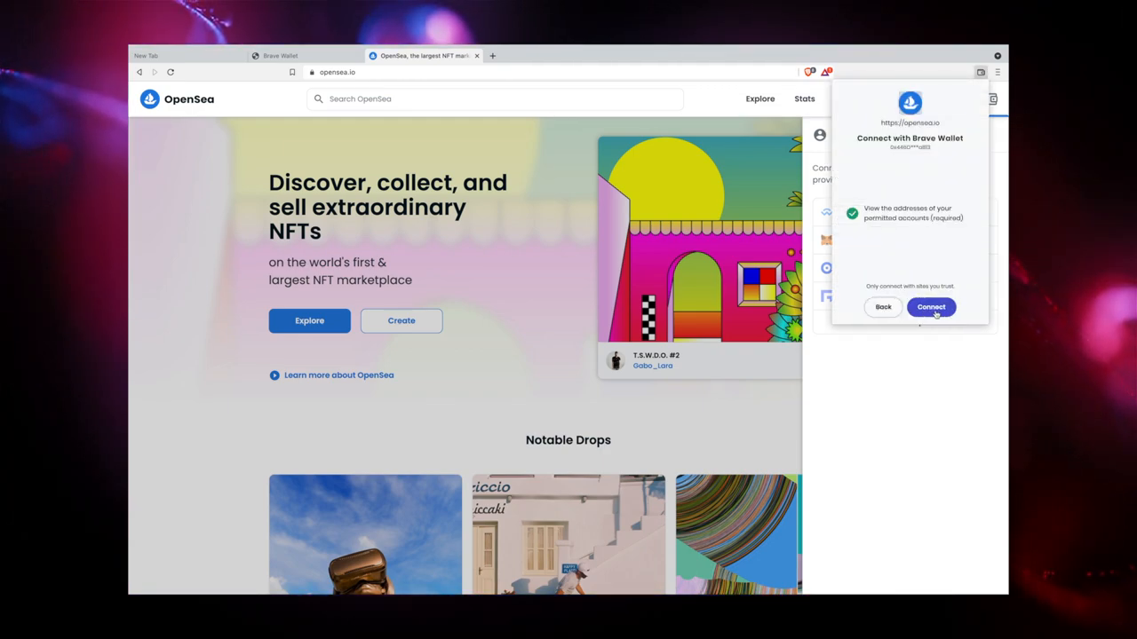